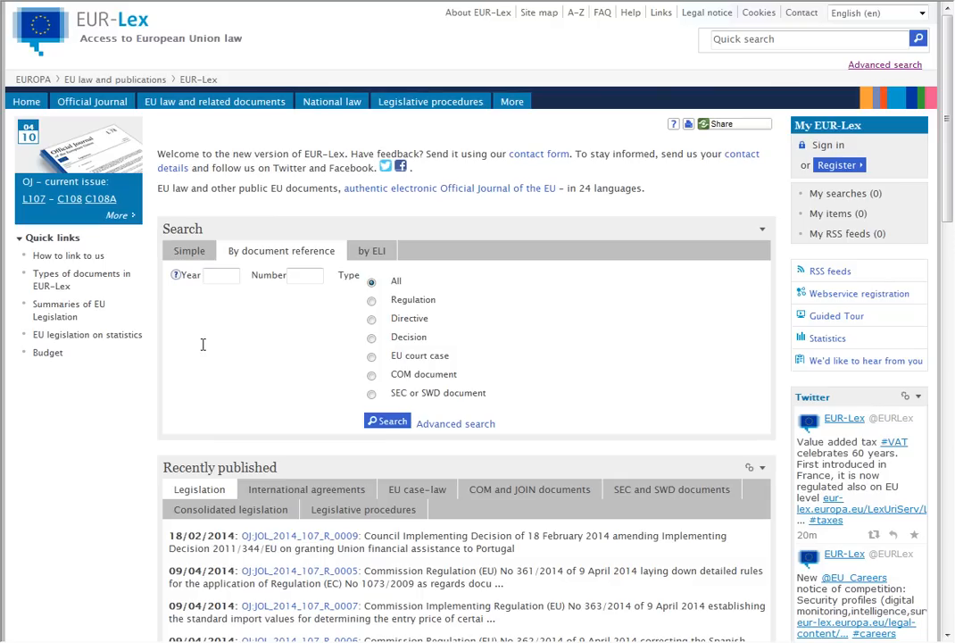
Step: Search by document reference for Year 2012, Number 121, Type Regulation to get Regulation (EU) No 121/2012
left_click(282, 250)
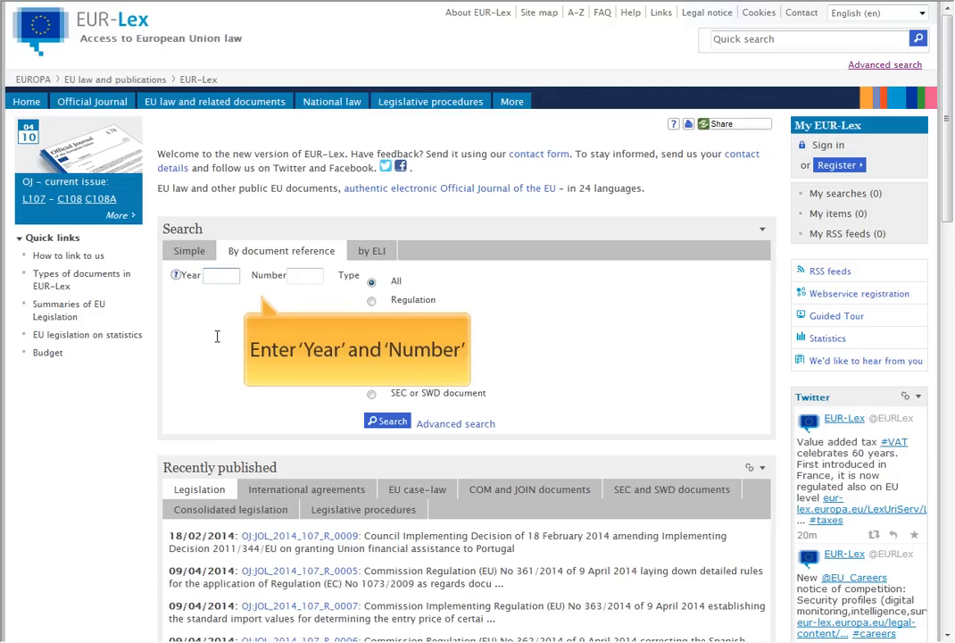
type("2012")
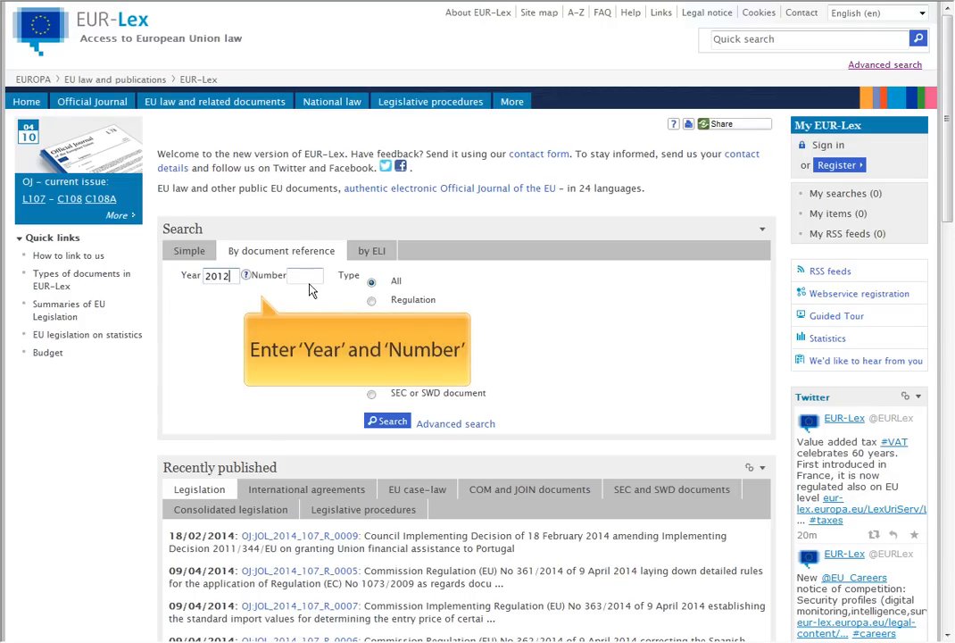
type("121")
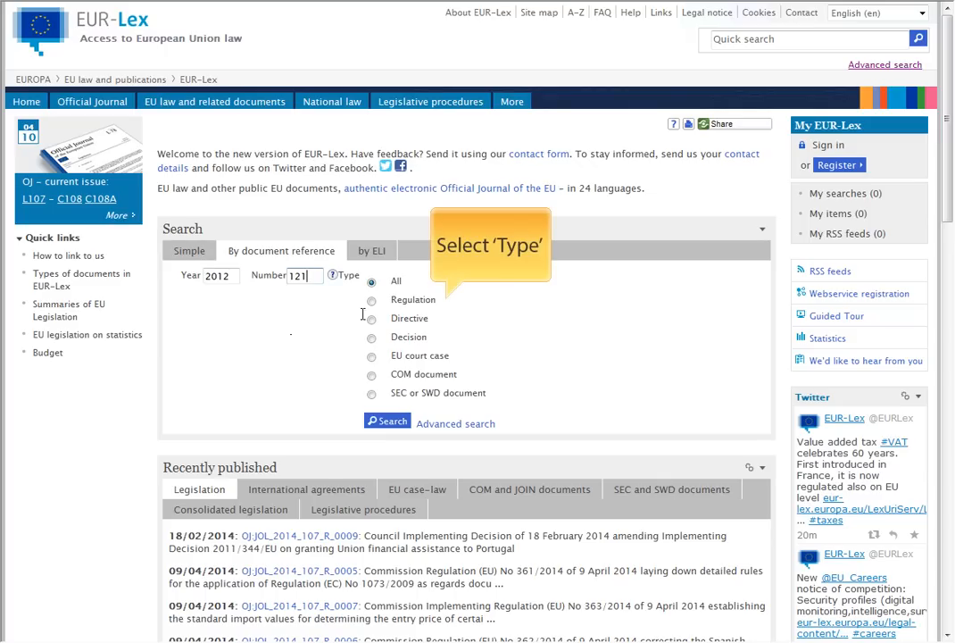
left_click(372, 300)
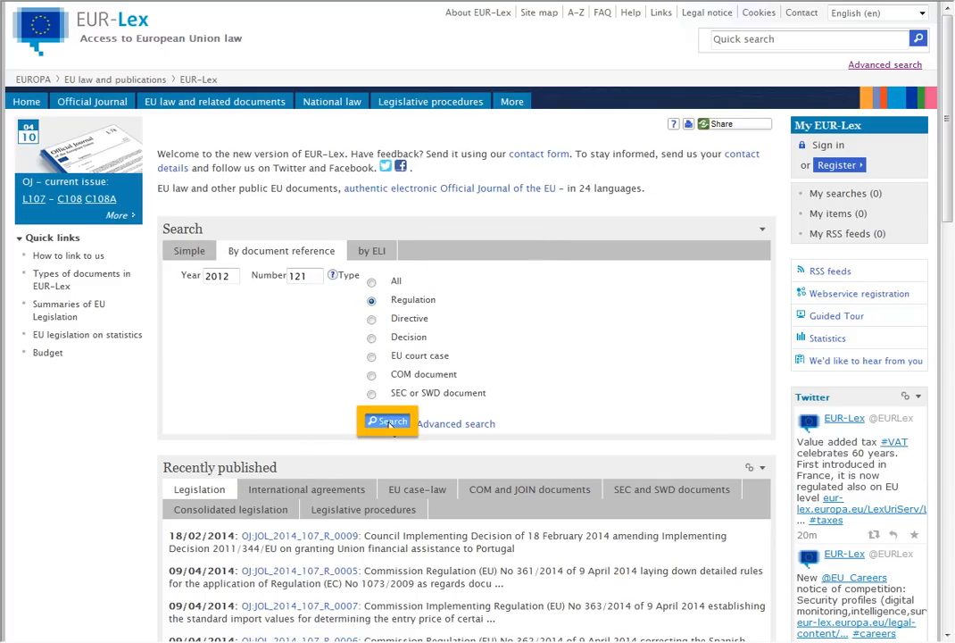
left_click(386, 422)
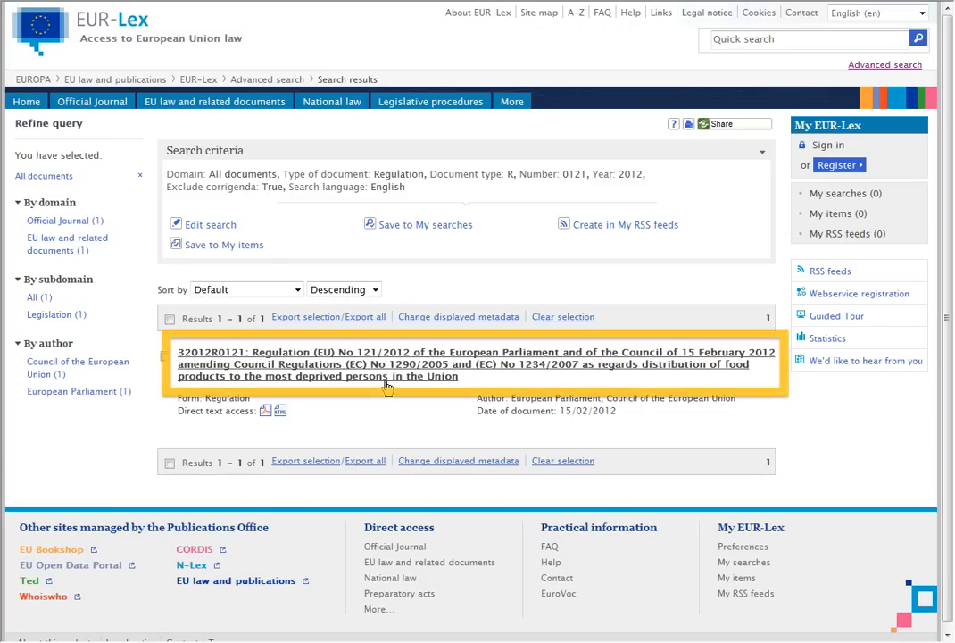
mouse_move(388, 375)
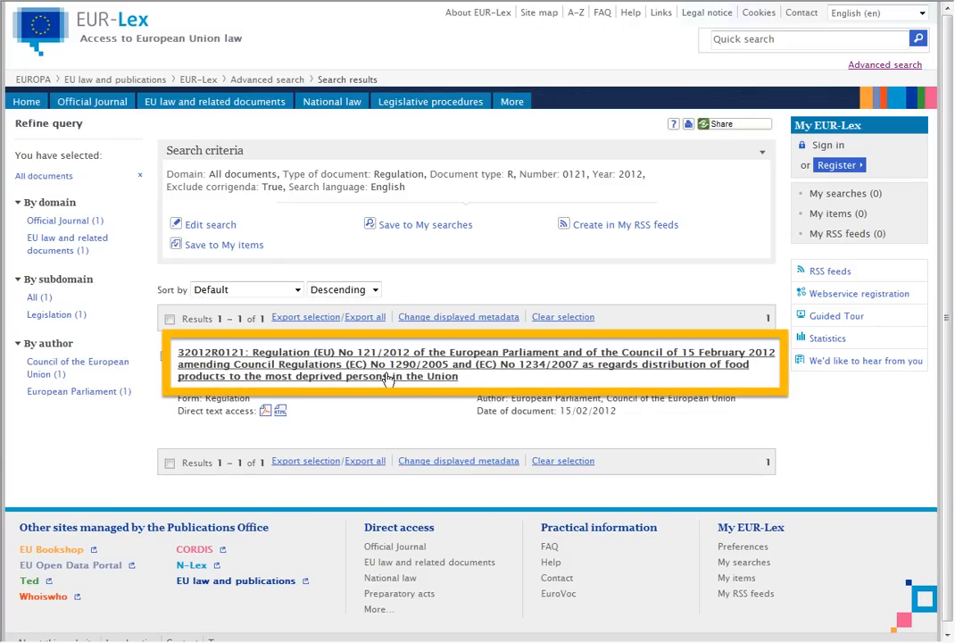
Step: Open Regulation (EU) No 121/2012 from the results and view its Languages, Multilingual display and Text sections
left_click(384, 364)
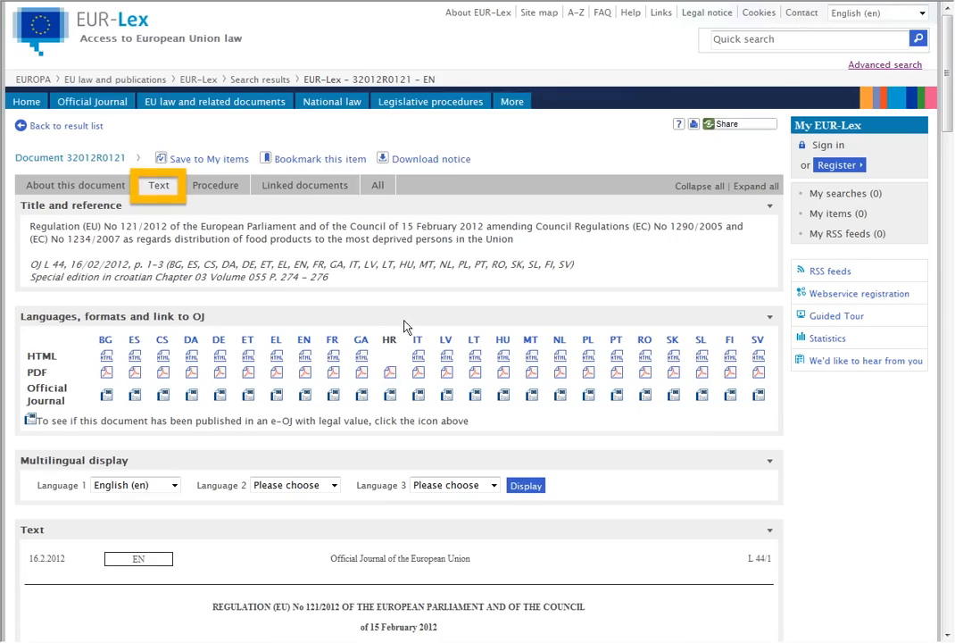
mouse_move(400, 293)
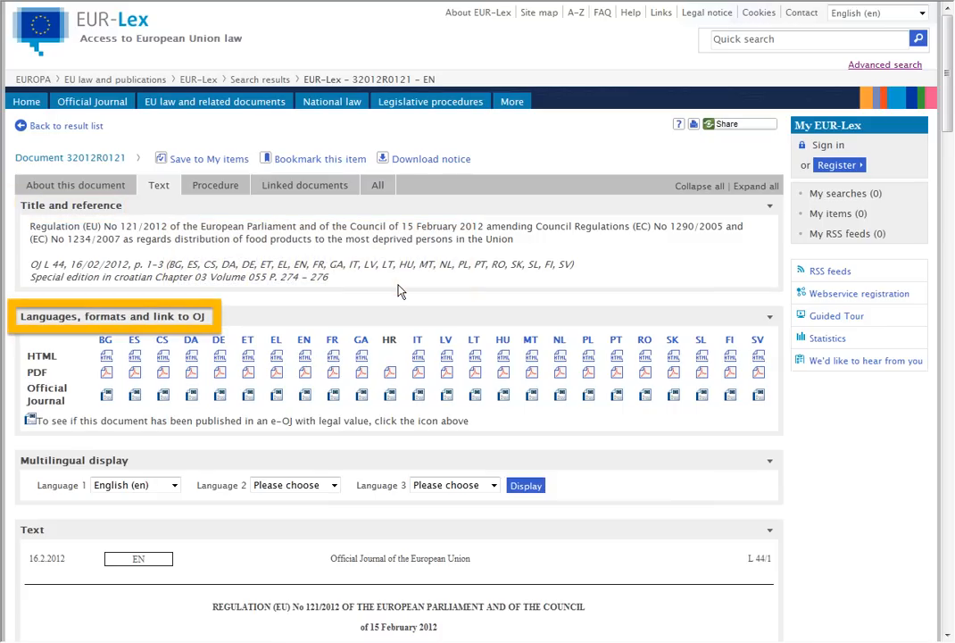
scroll("down", 3)
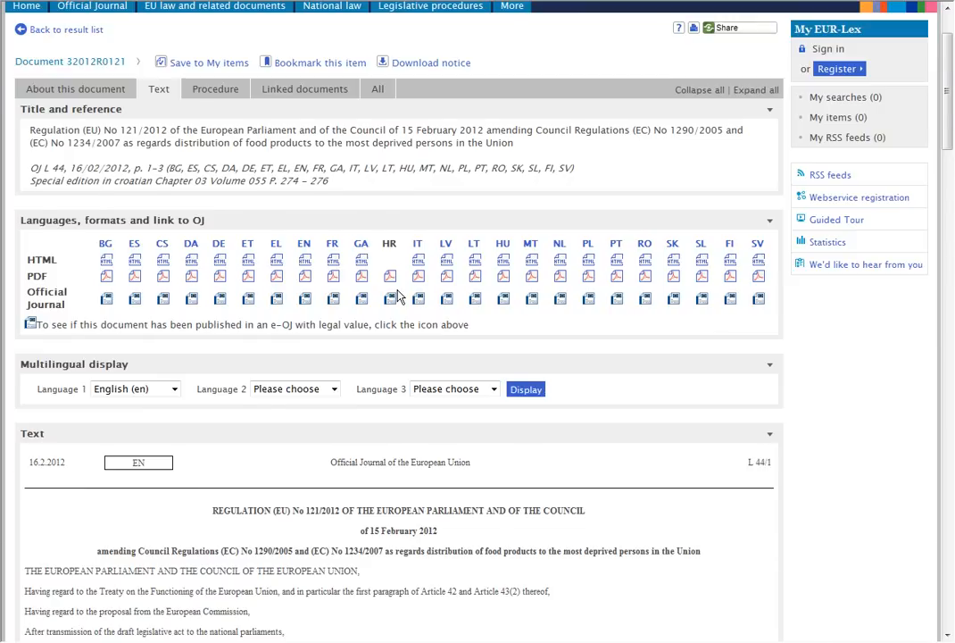
scroll("down", 3)
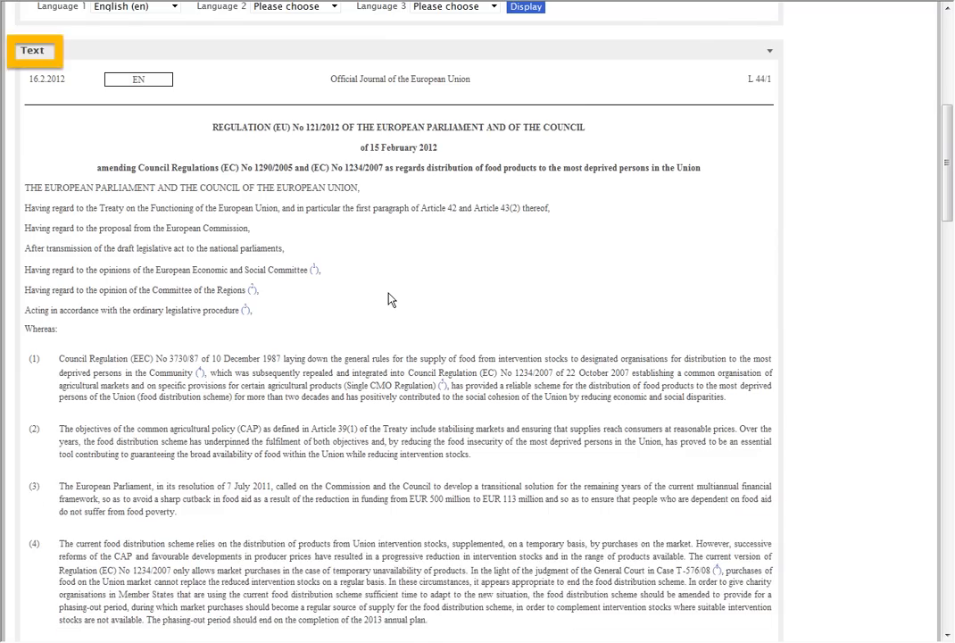
scroll("up", 3)
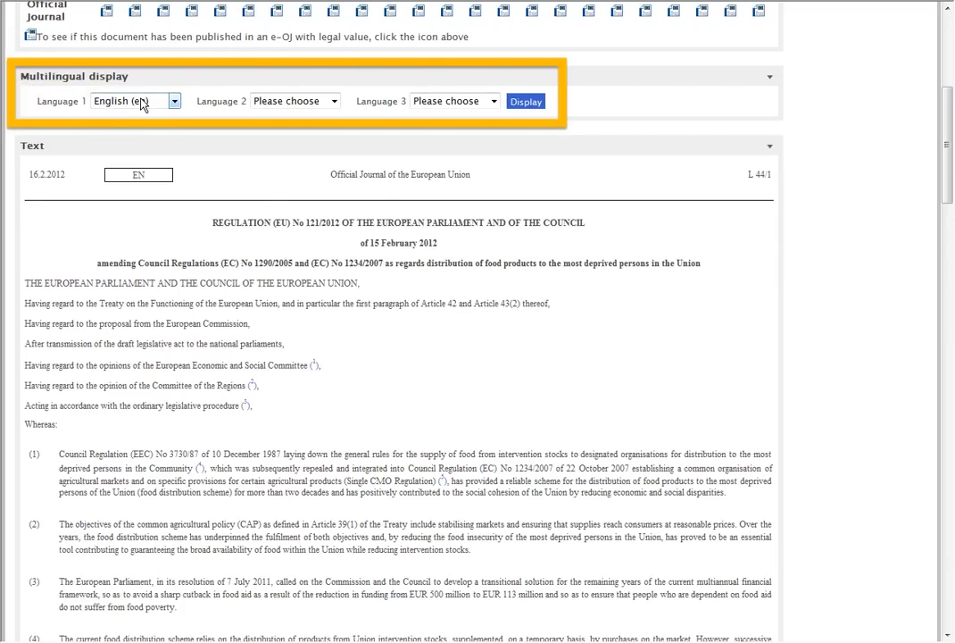
Step: Set Multilingual display to English, French and Romanian and display the three versions side by side
left_click(171, 100)
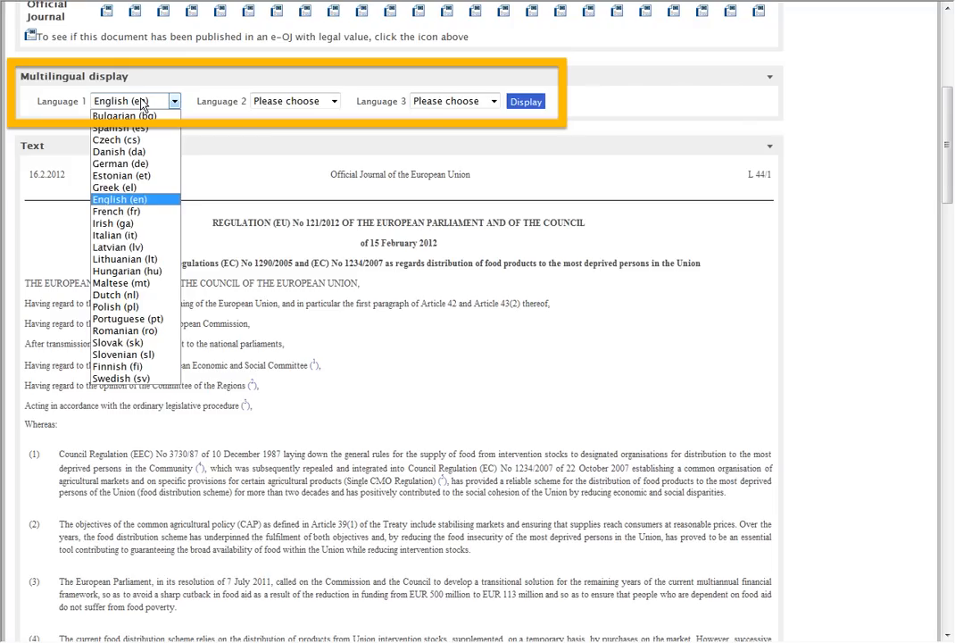
left_click(134, 198)
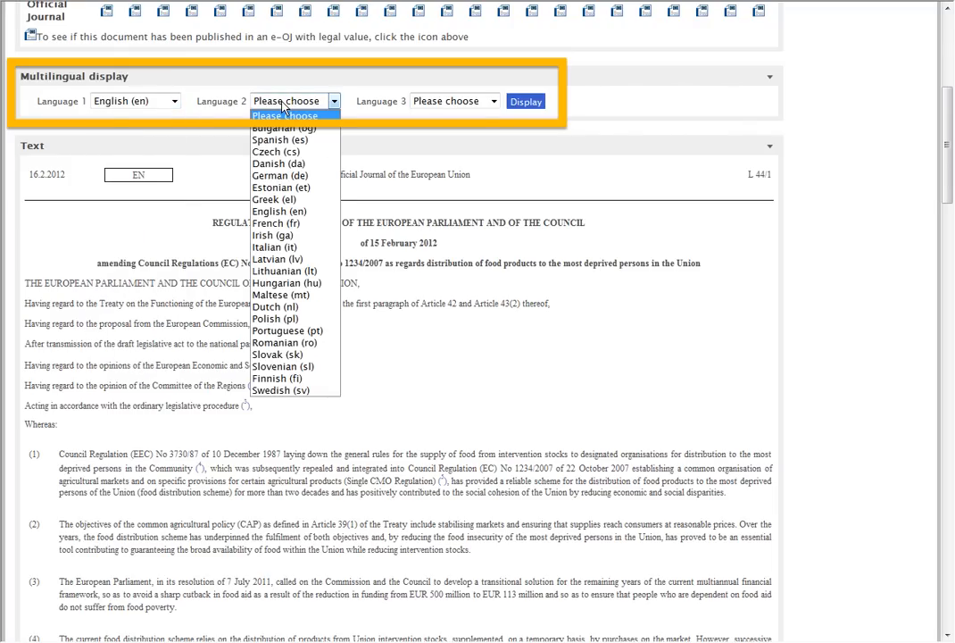
left_click(279, 222)
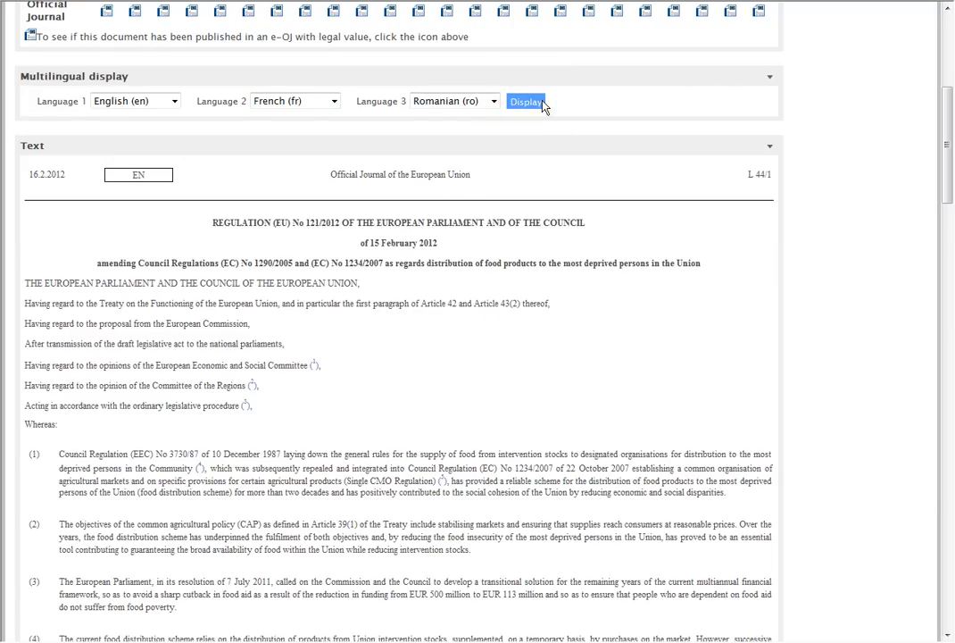
left_click(525, 100)
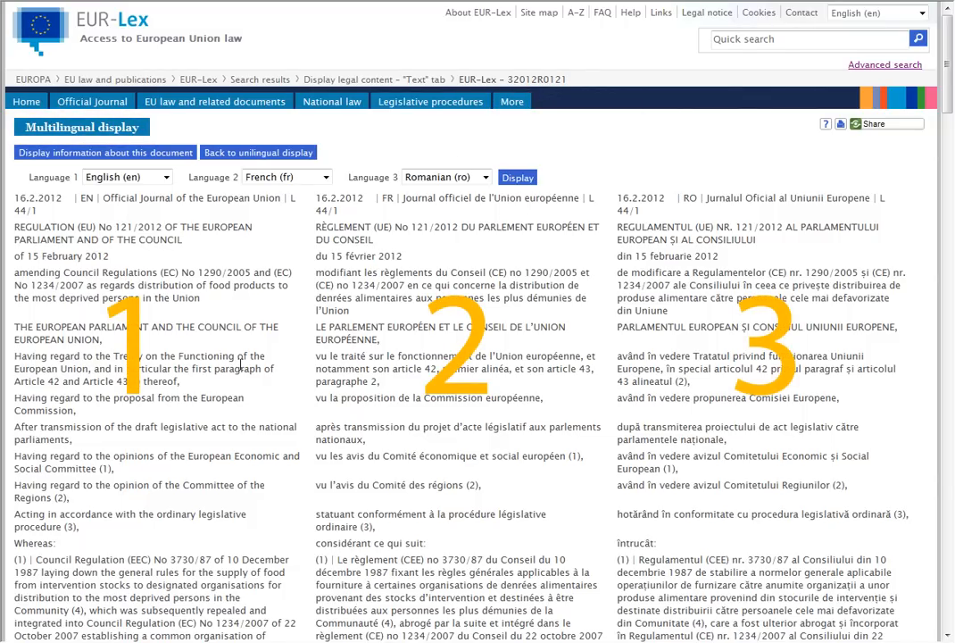
Step: Scroll the side-by-side English, French and Romanian view to the title containing 'most deprived persons'
scroll("down", 3)
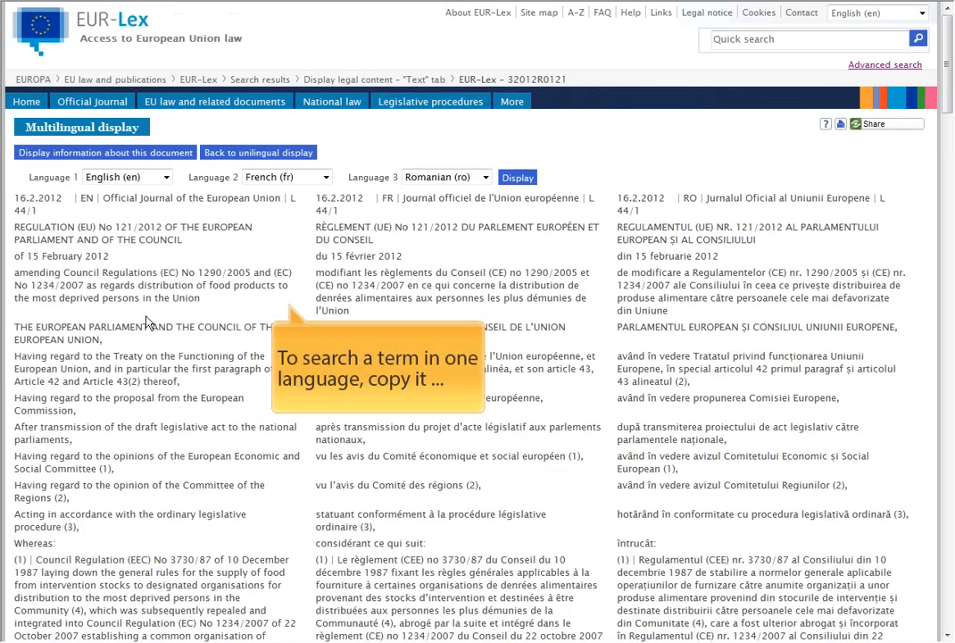
mouse_move(32, 296)
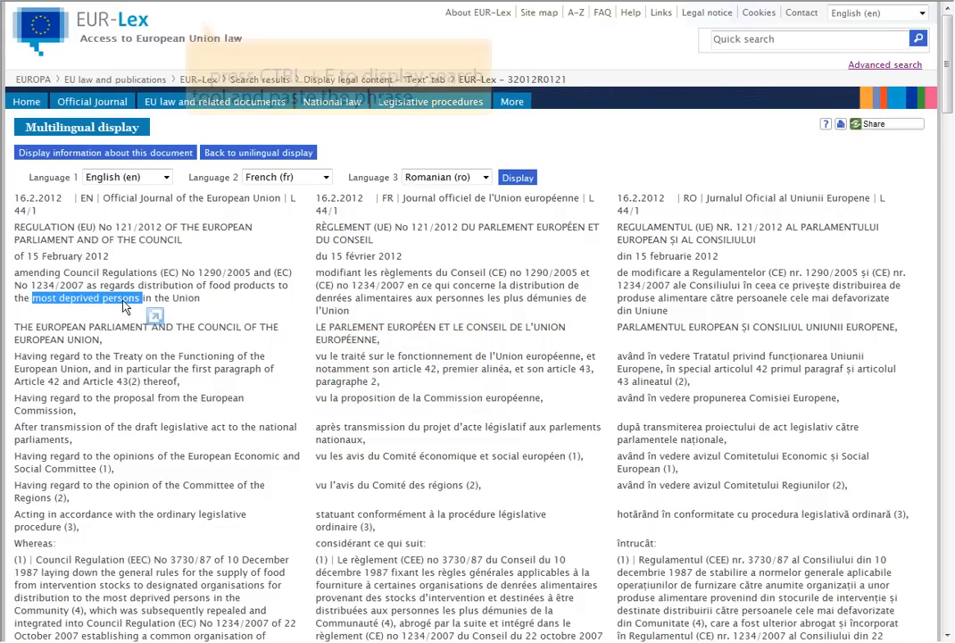
Step: Find and highlight all 11 occurrences of 'most deprived persons', then select the Romanian 'persoanele cele mai defavorizate'
key("ctrl+f")
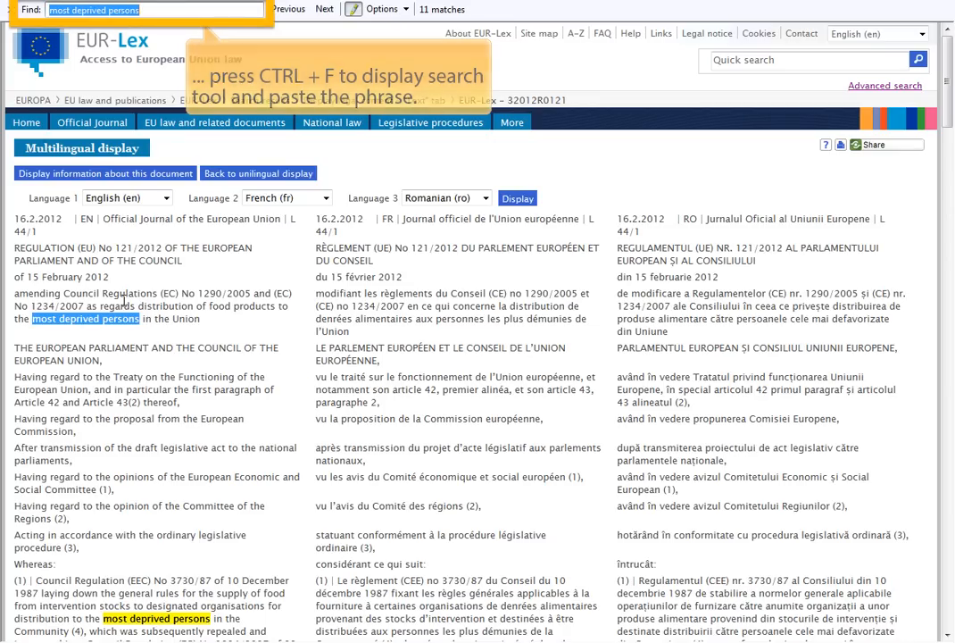
scroll("down", 3)
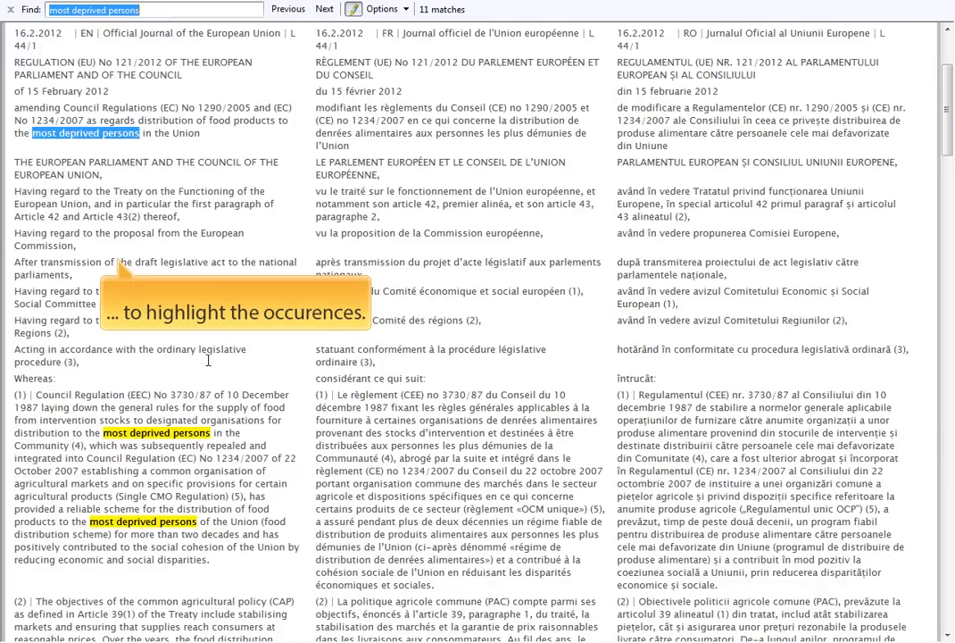
scroll("down", 3)
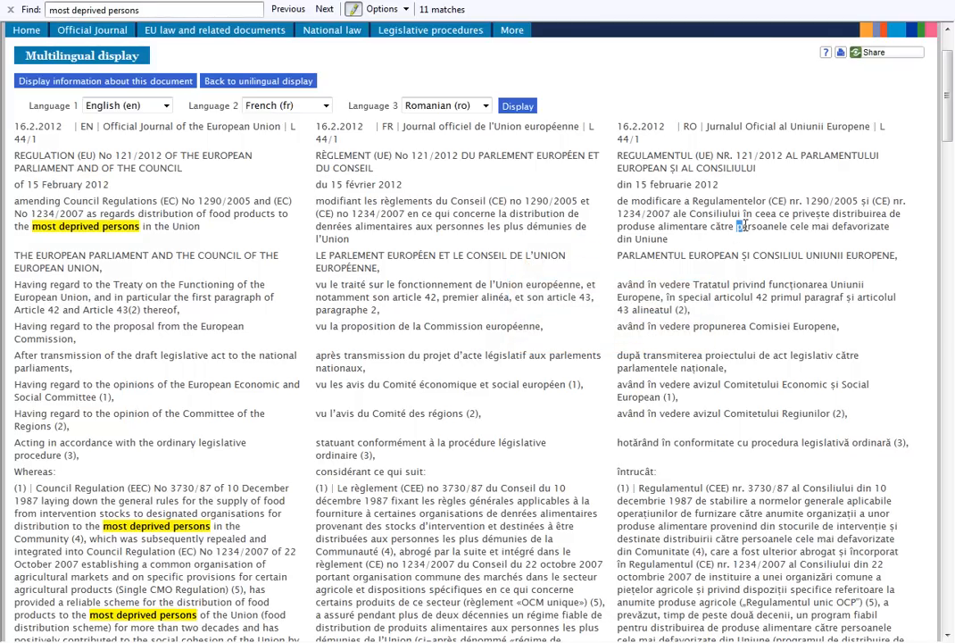
double_click(807, 225)
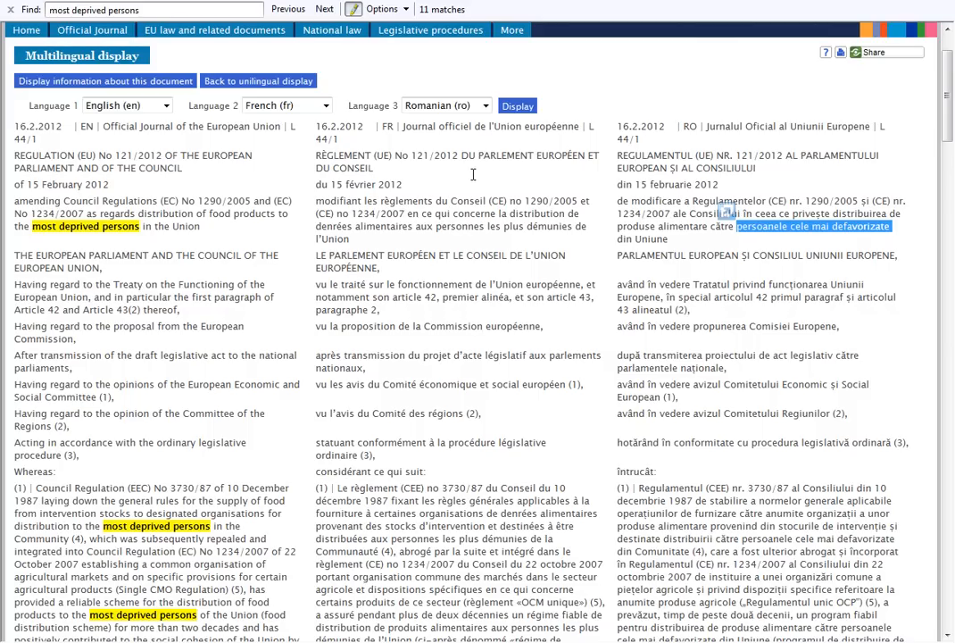
mouse_move(257, 80)
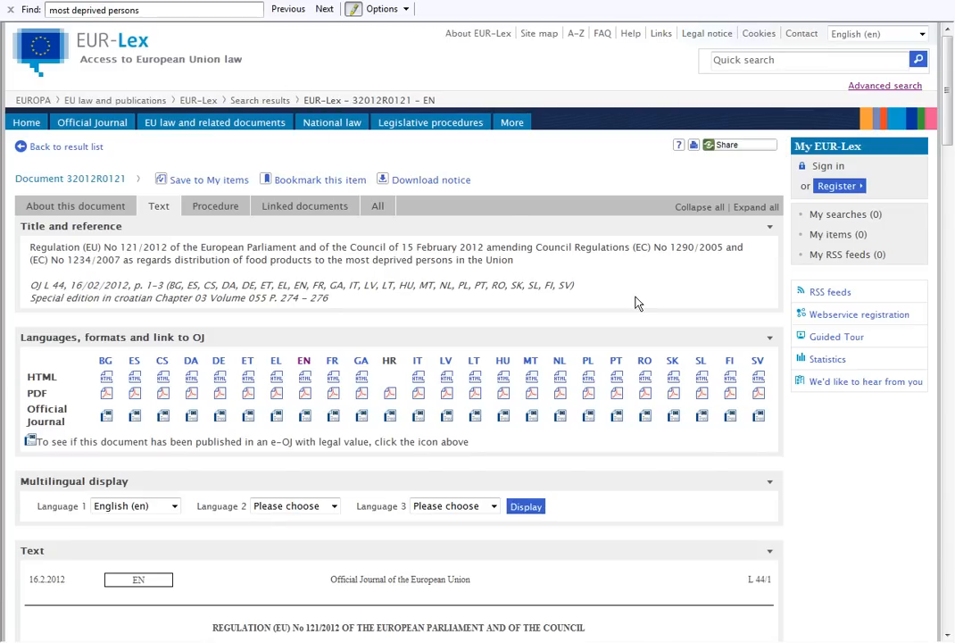
mouse_move(625, 307)
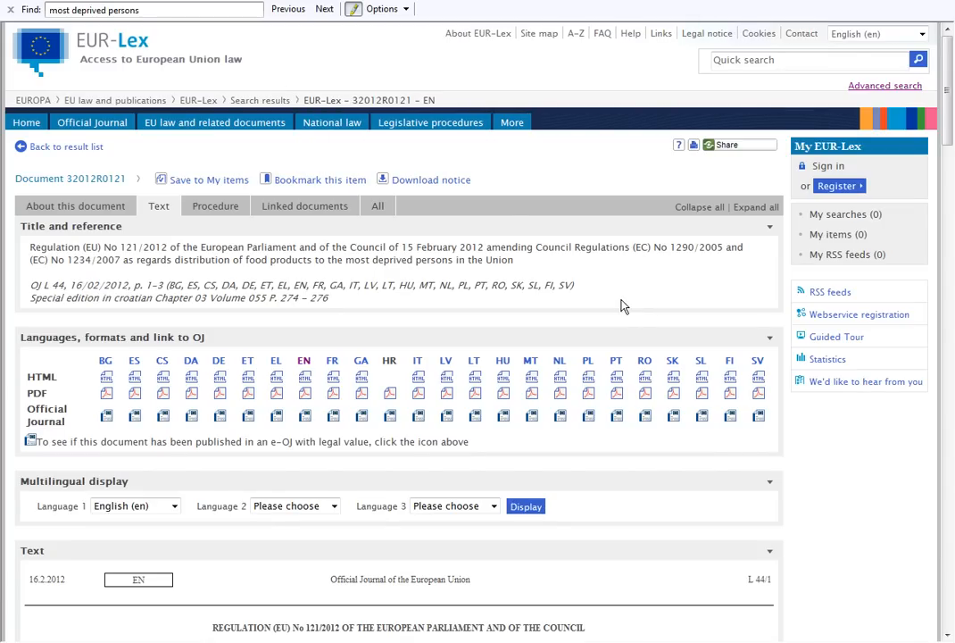